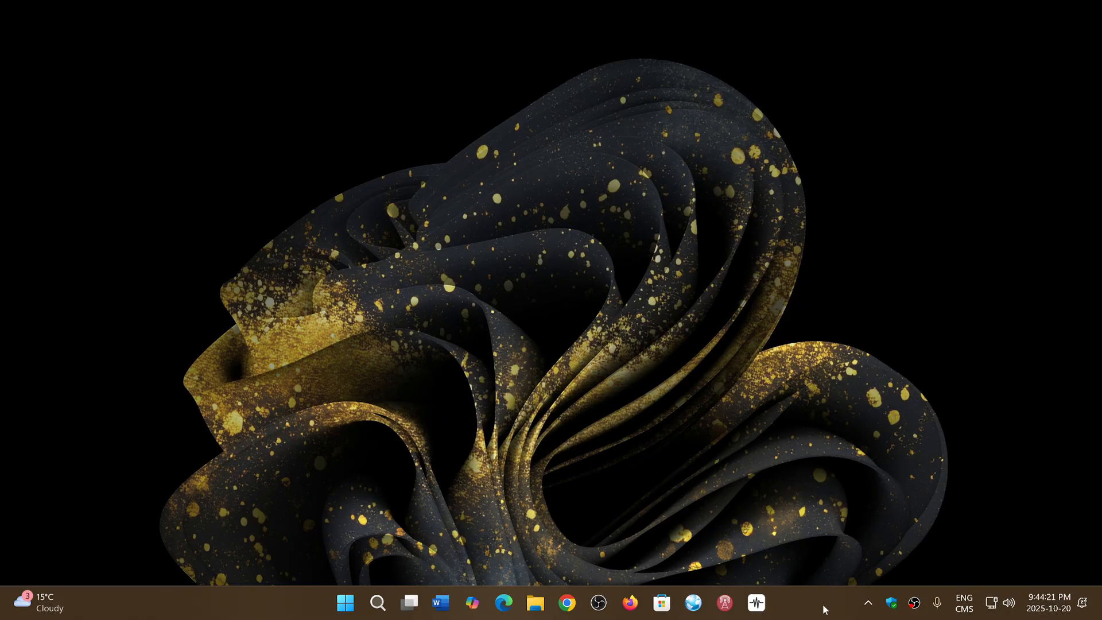
pyautogui.moveTo(211, 602)
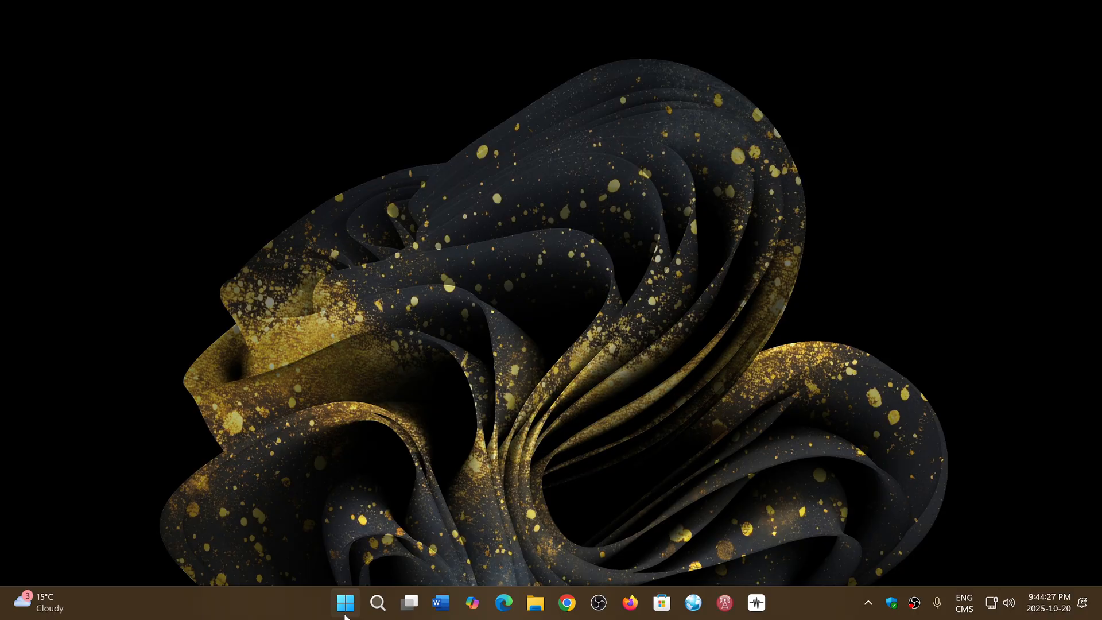
pyautogui.moveTo(345, 602)
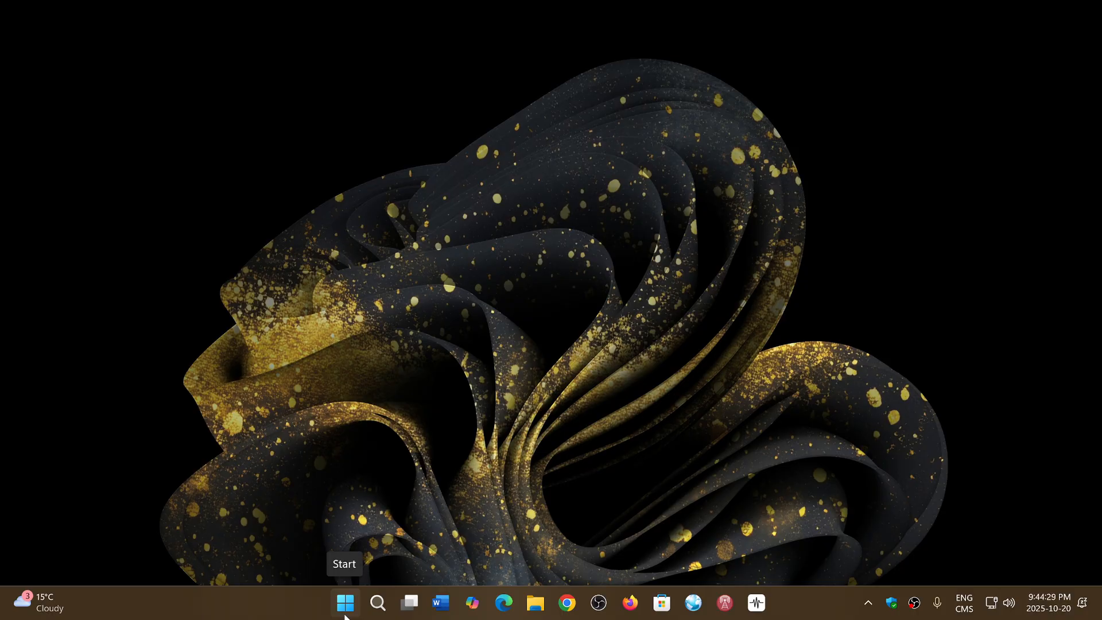
# - Launch Settings from Start and go to the Windows Update page
pyautogui.click(344, 602)
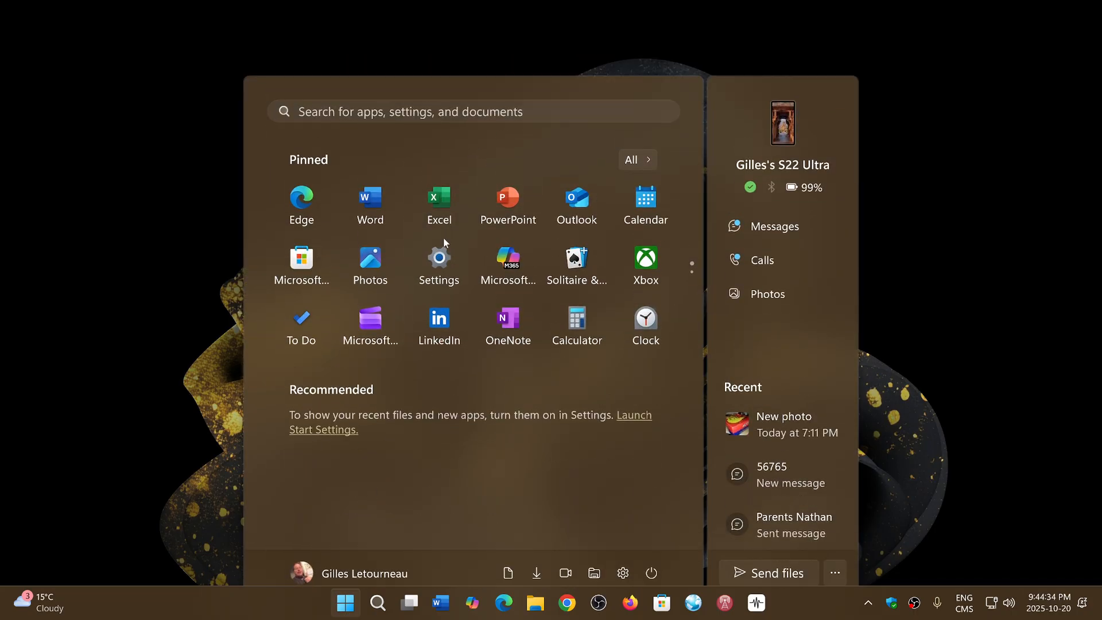
pyautogui.click(439, 257)
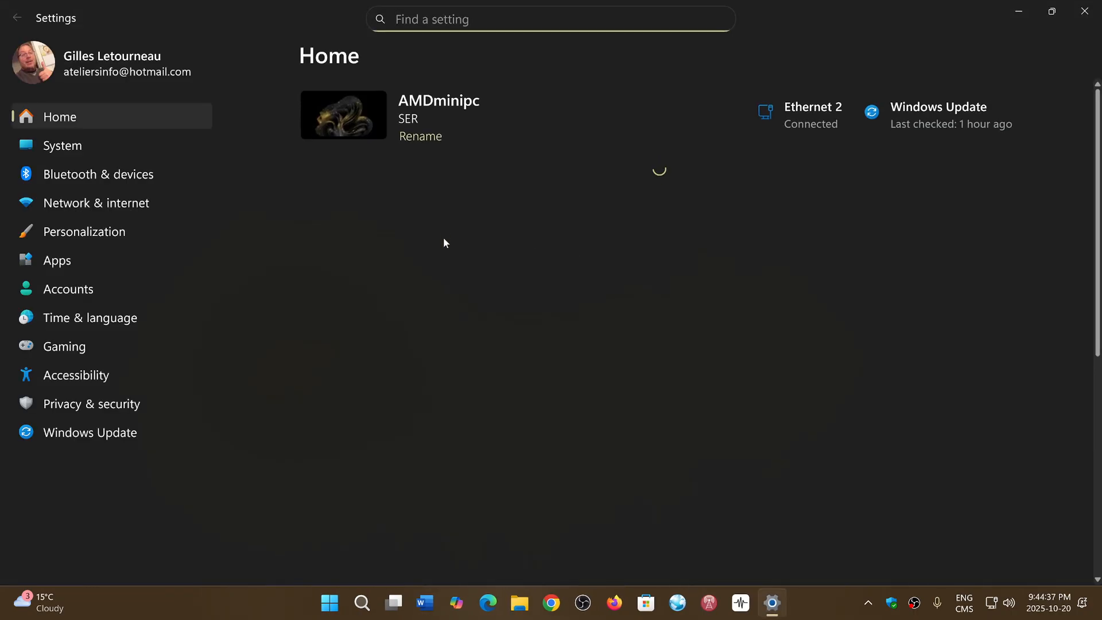
pyautogui.click(89, 432)
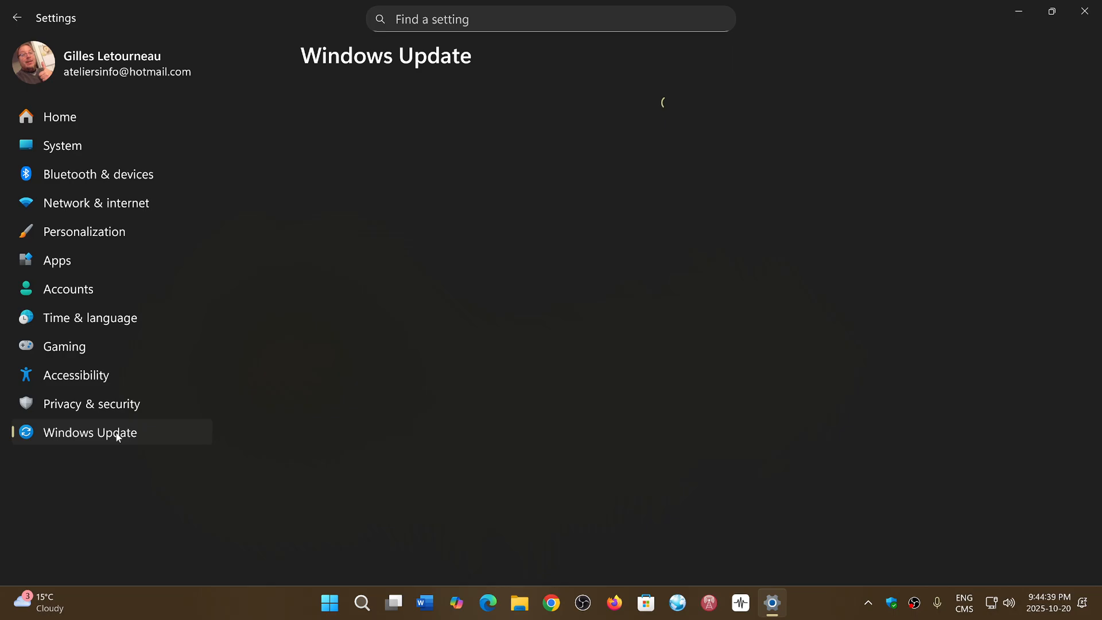
pyautogui.click(89, 433)
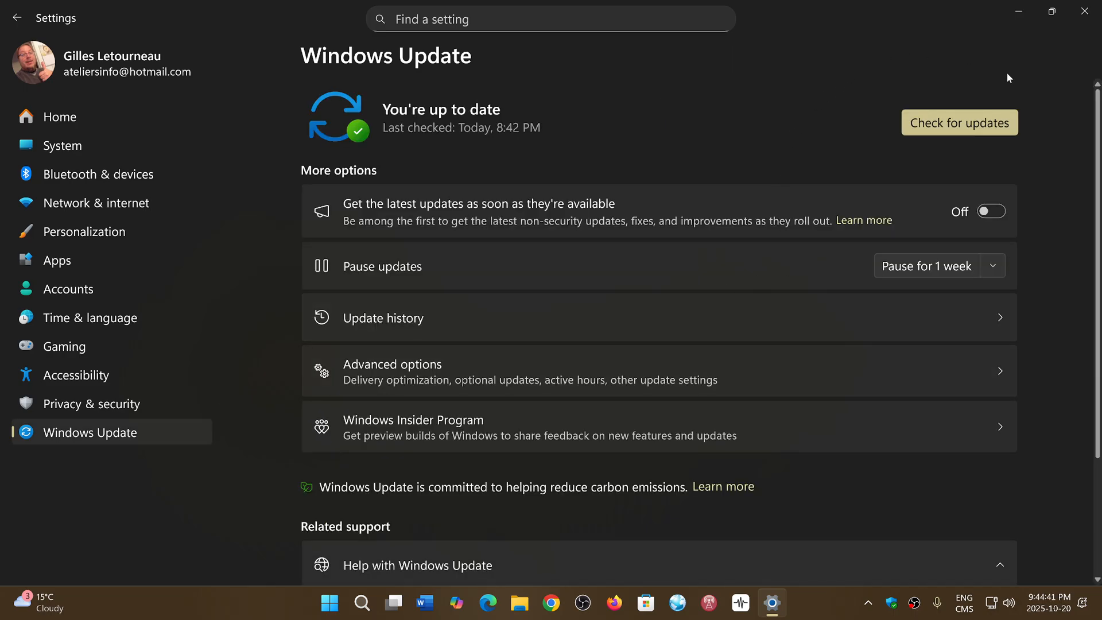
pyautogui.moveTo(642, 332)
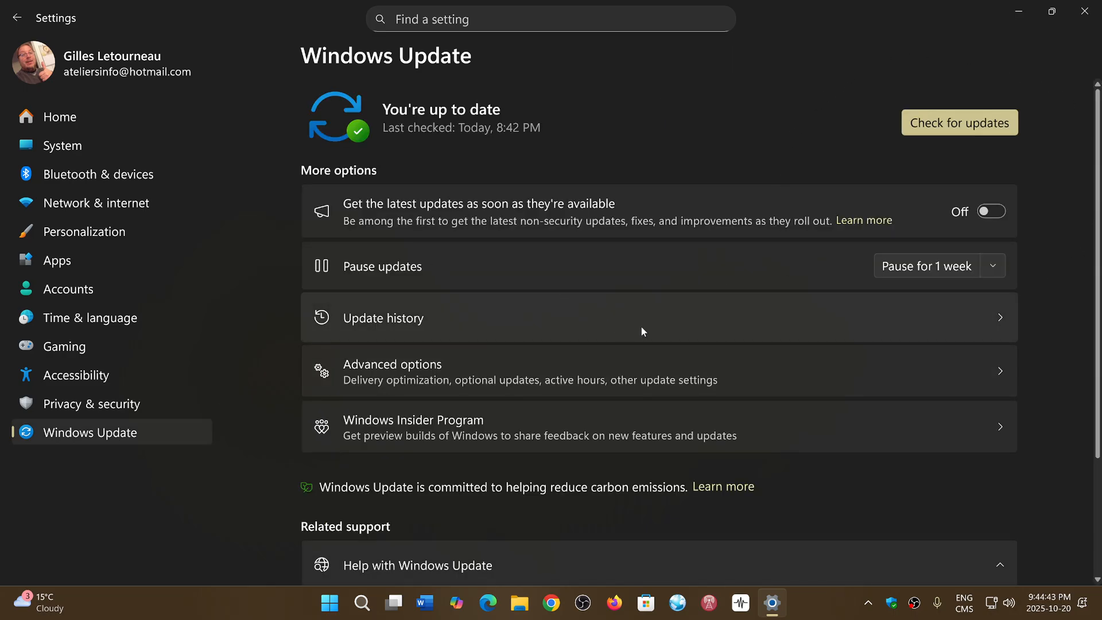
# - View Update history listing the 2025-10 cumulative update installed 2025-10-20, then close Settings
pyautogui.click(383, 319)
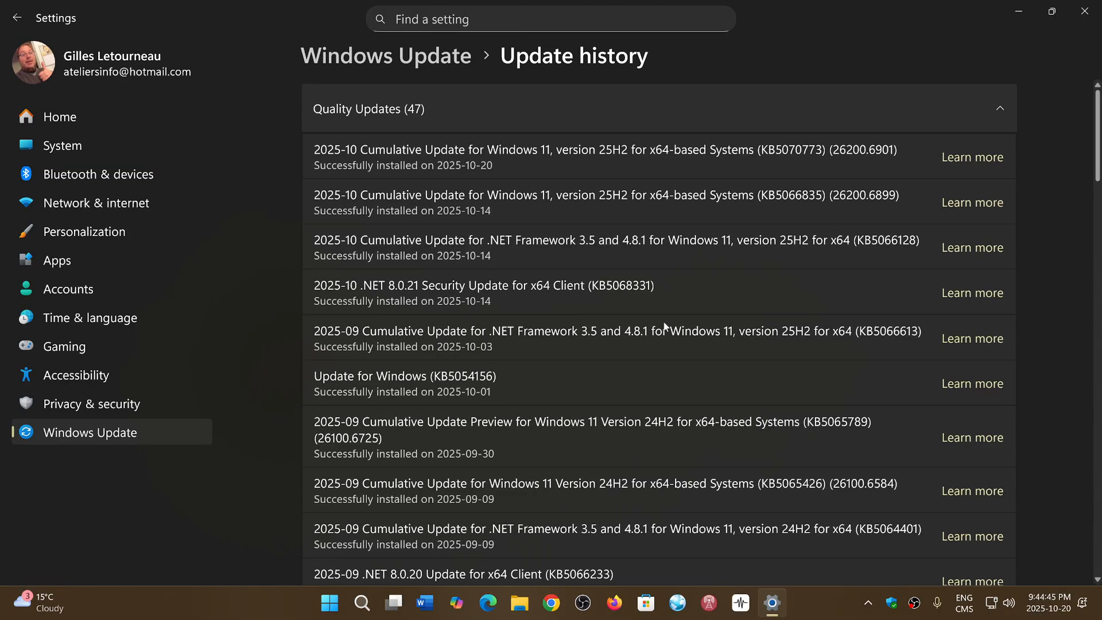
pyautogui.moveTo(556, 177)
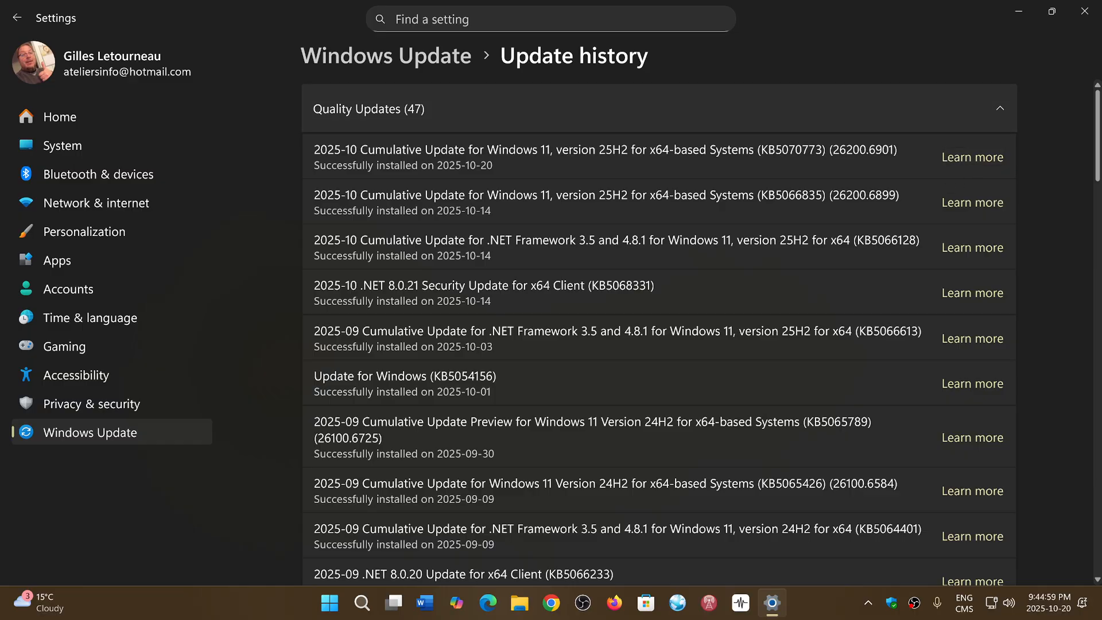
pyautogui.moveTo(898, 183)
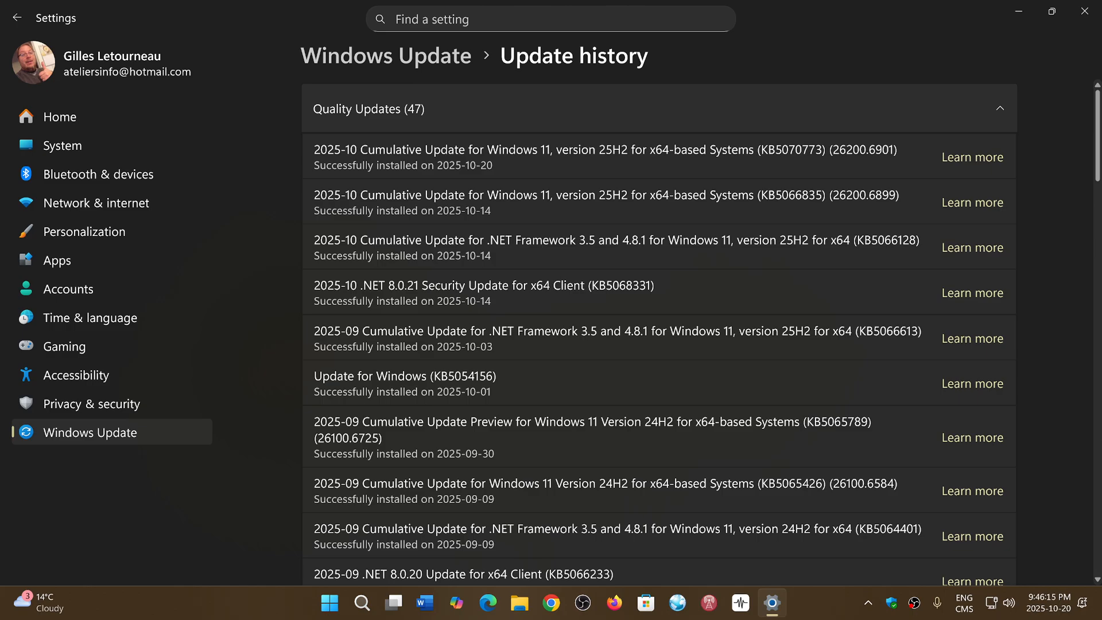
pyautogui.moveTo(1084, 11)
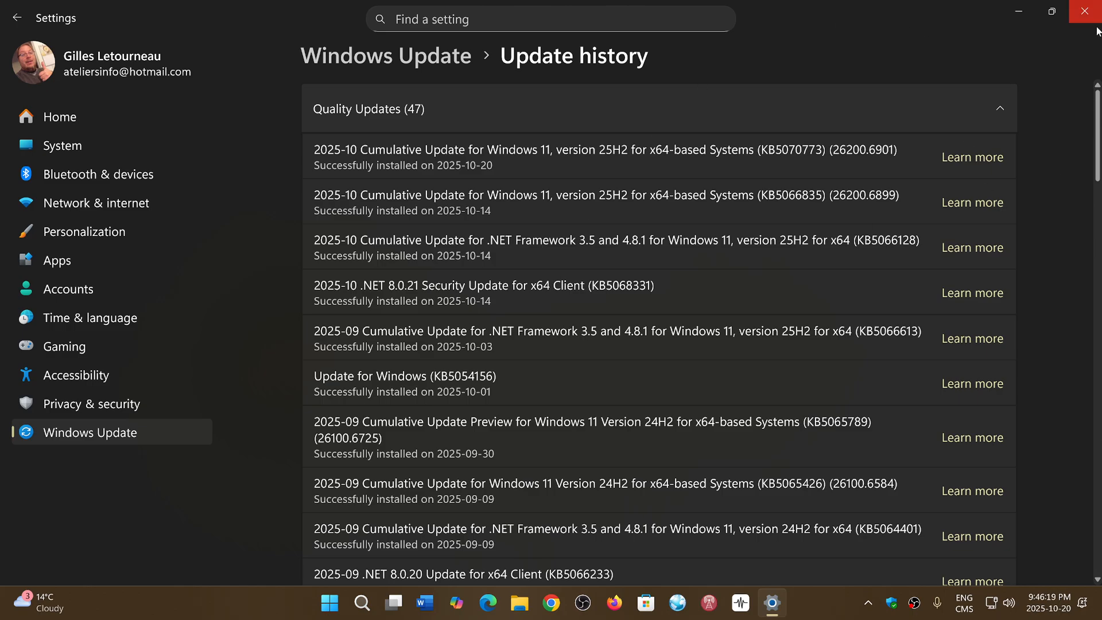
pyautogui.click(1079, 10)
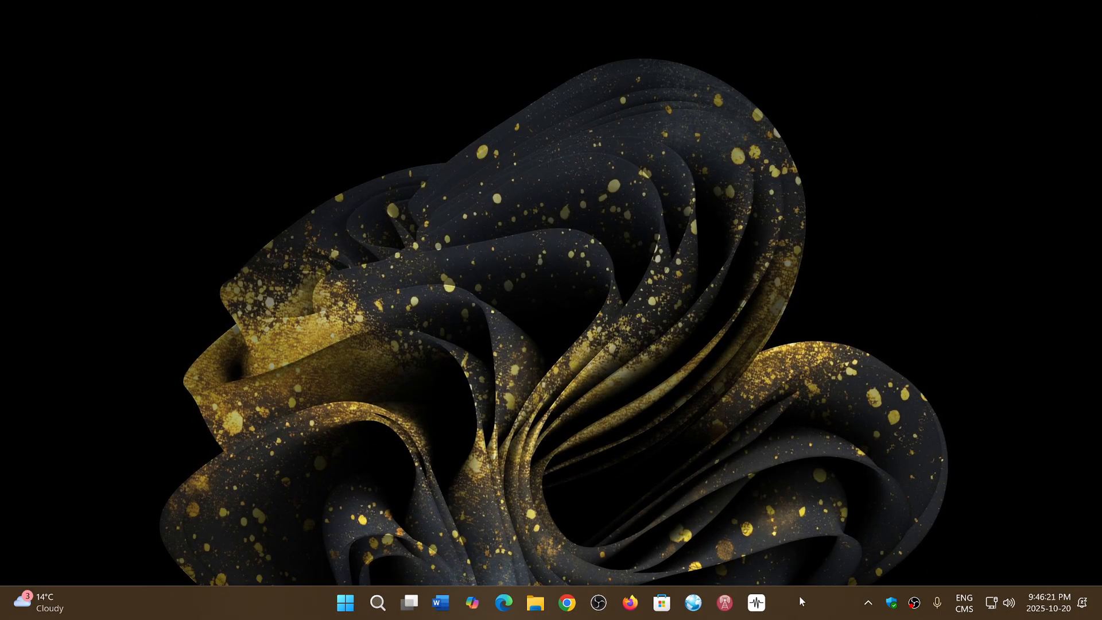